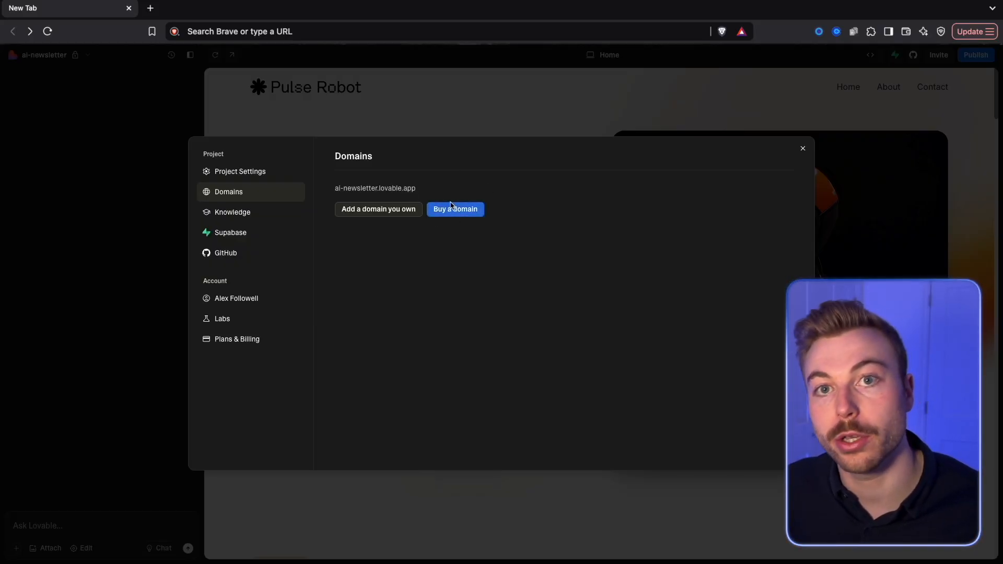
Close project settings and start a chat prompt beginning with "pleas".
left_click(803, 148)
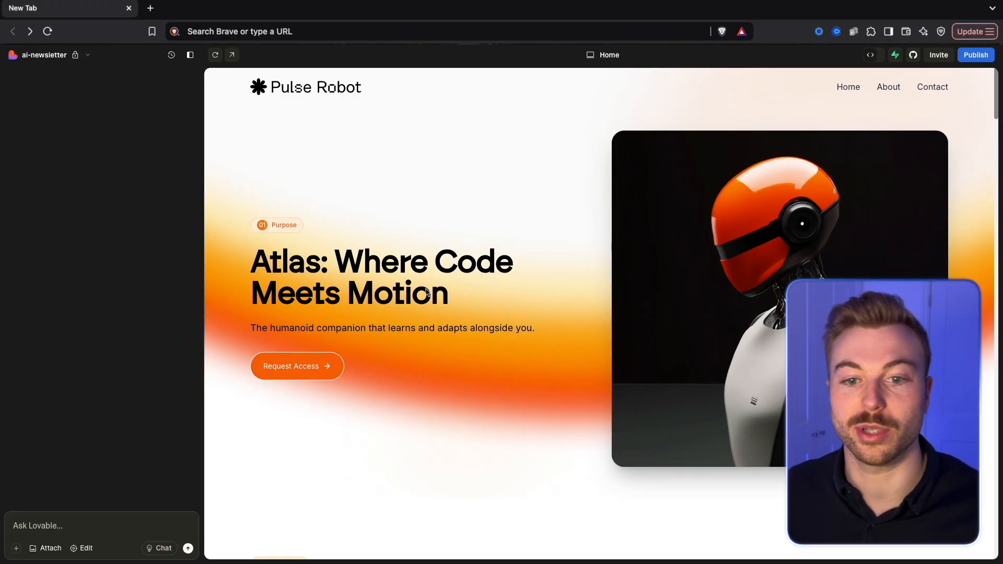
type("pleas")
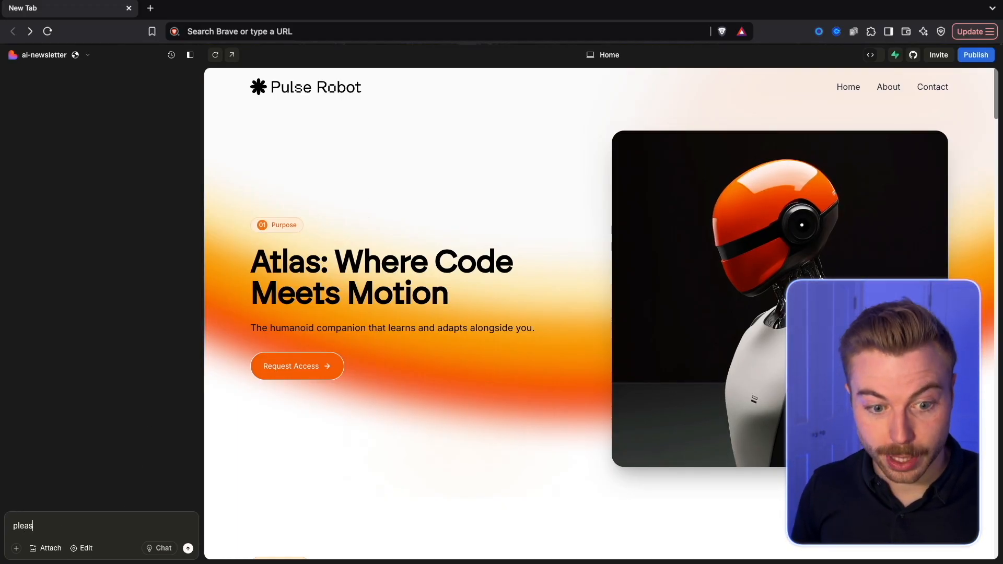